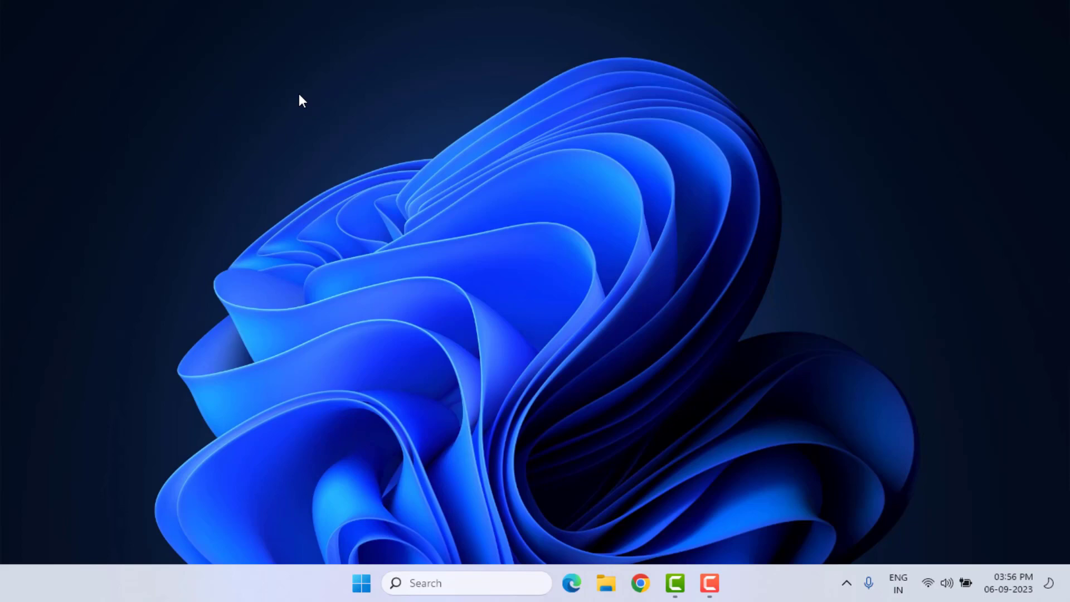
Search Start for 'ea' and open the EA app's file location in File Explorer
click(362, 583)
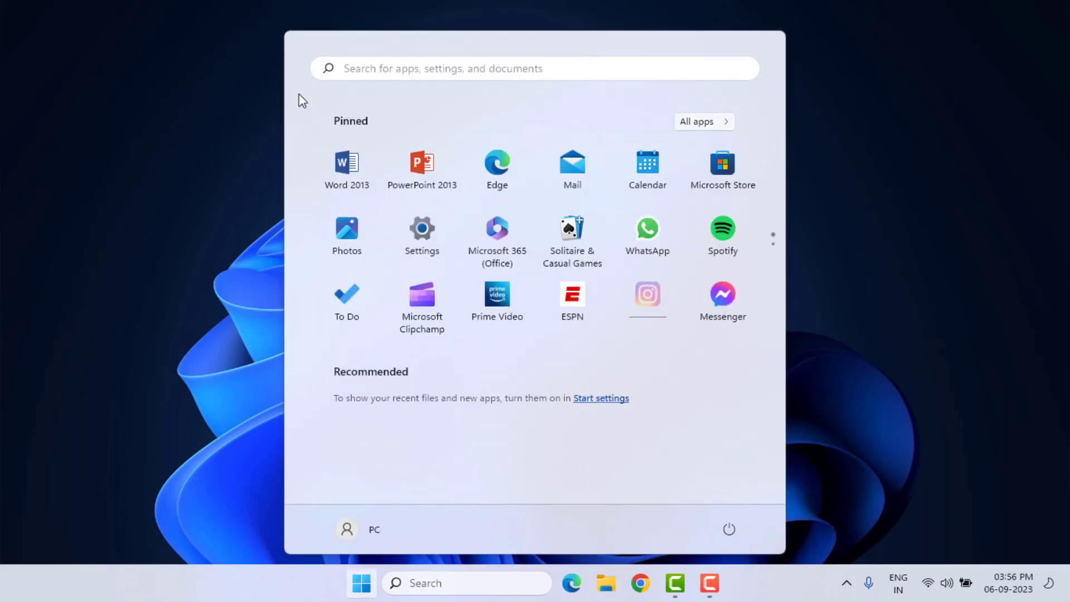
text(ea)
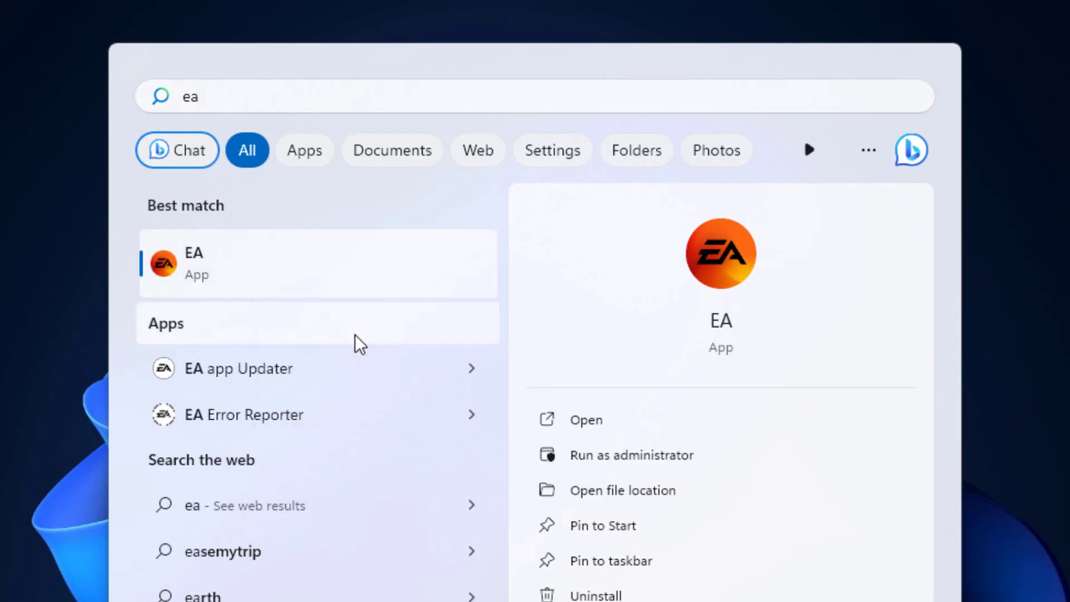
click(622, 490)
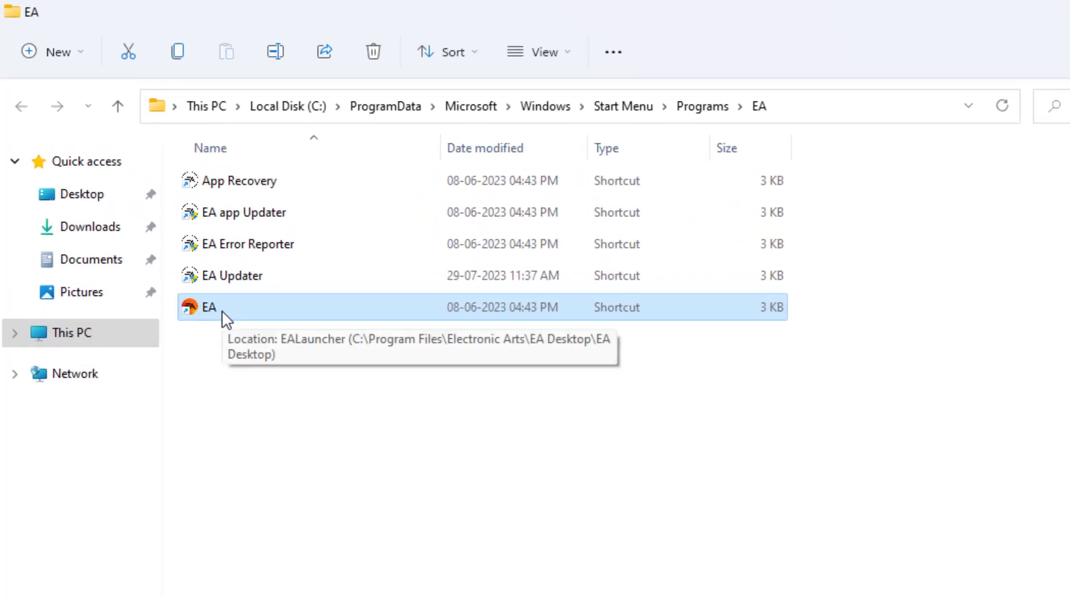
Set the EA shortcut to always run as administrator via its Compatibility properties, then close the folder
right_click(209, 307)
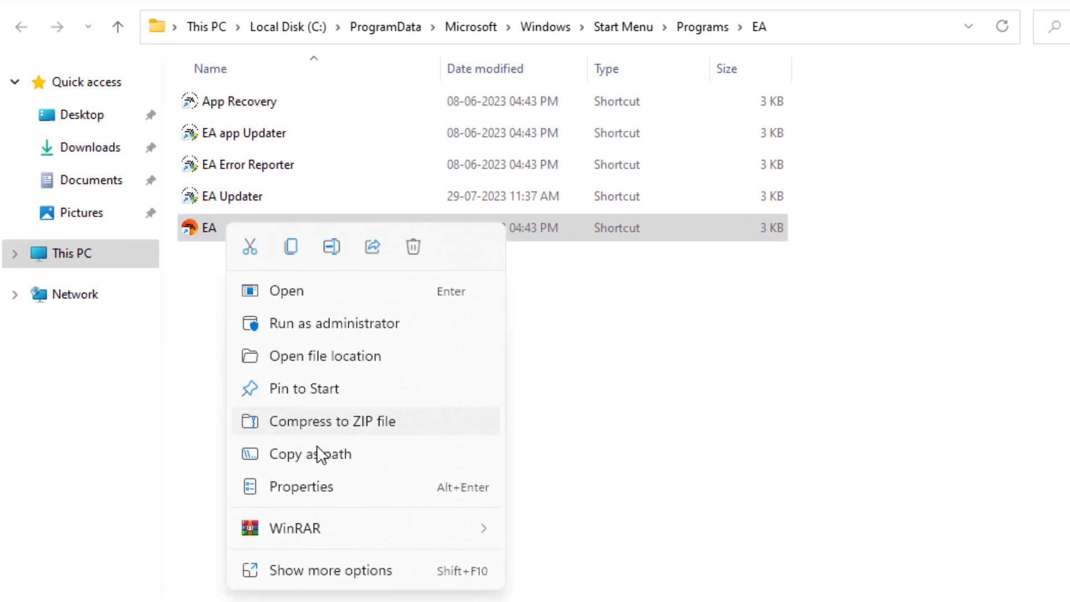
click(301, 486)
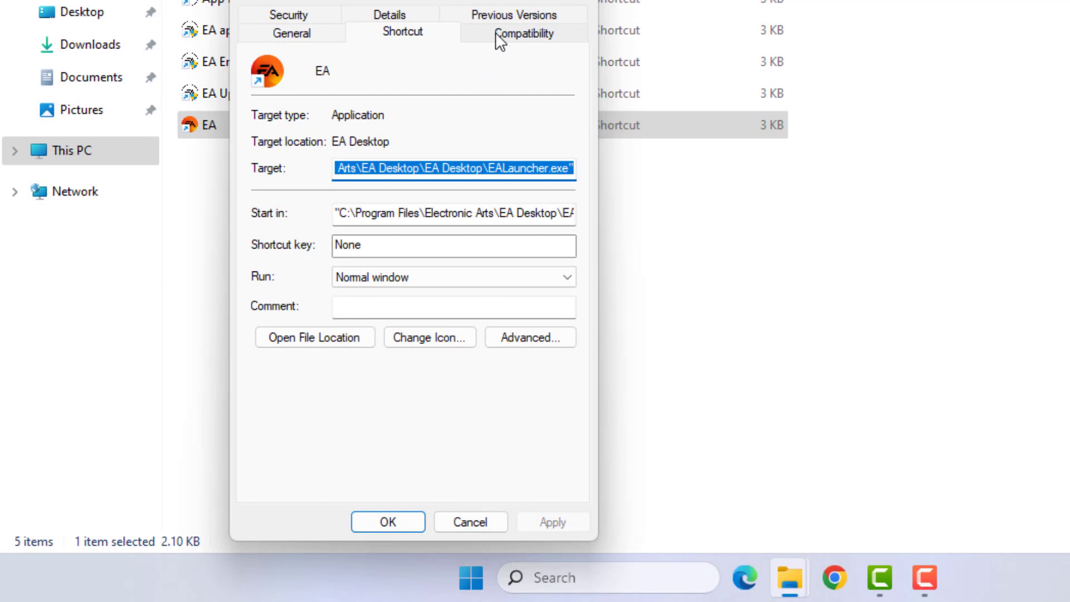
click(523, 33)
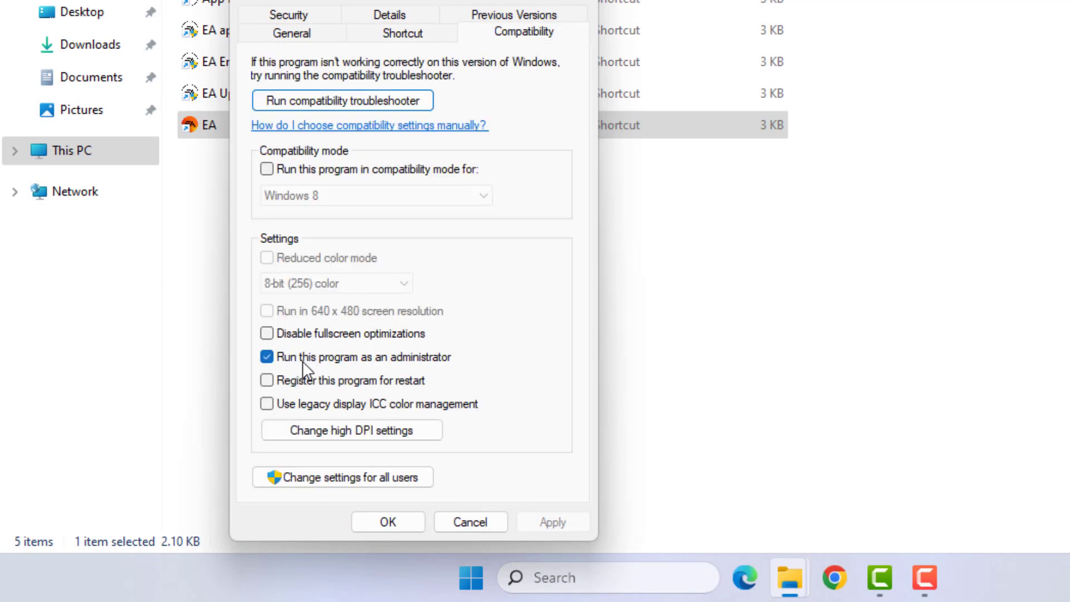
mouse_move(444, 368)
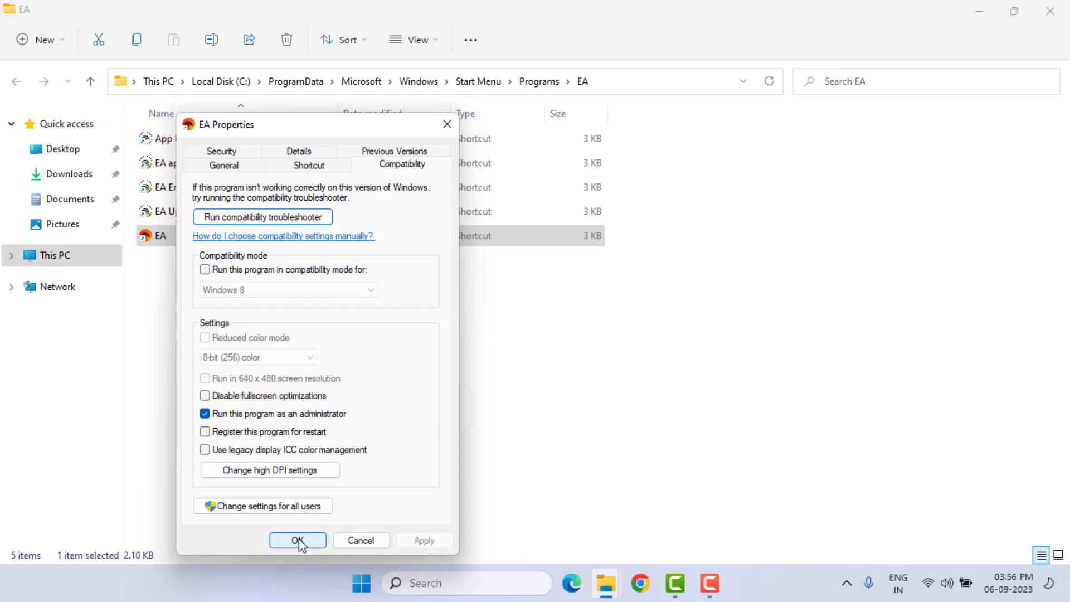
click(297, 540)
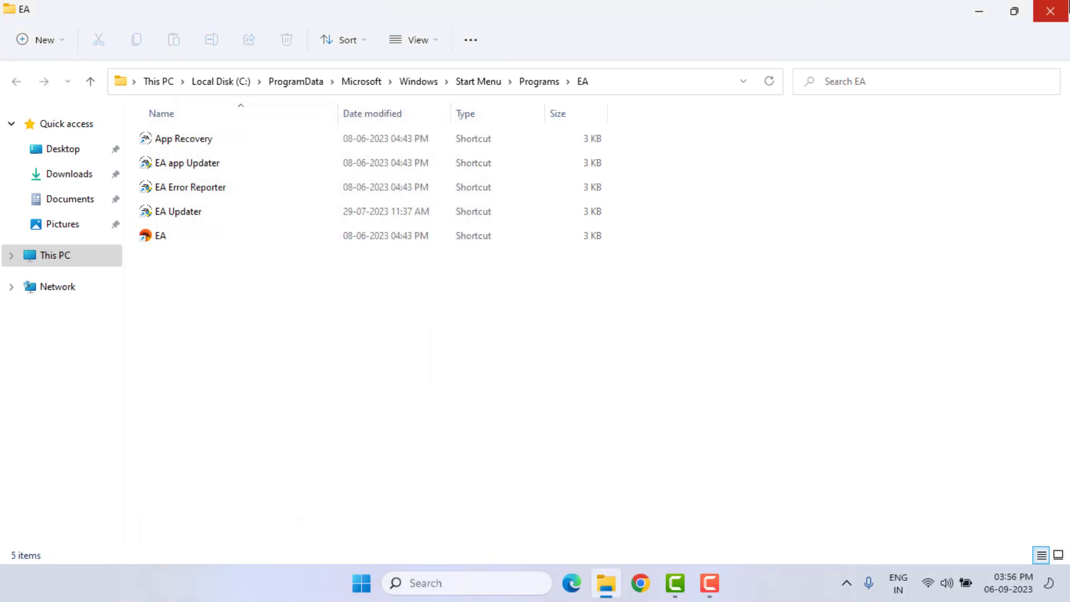
click(1050, 11)
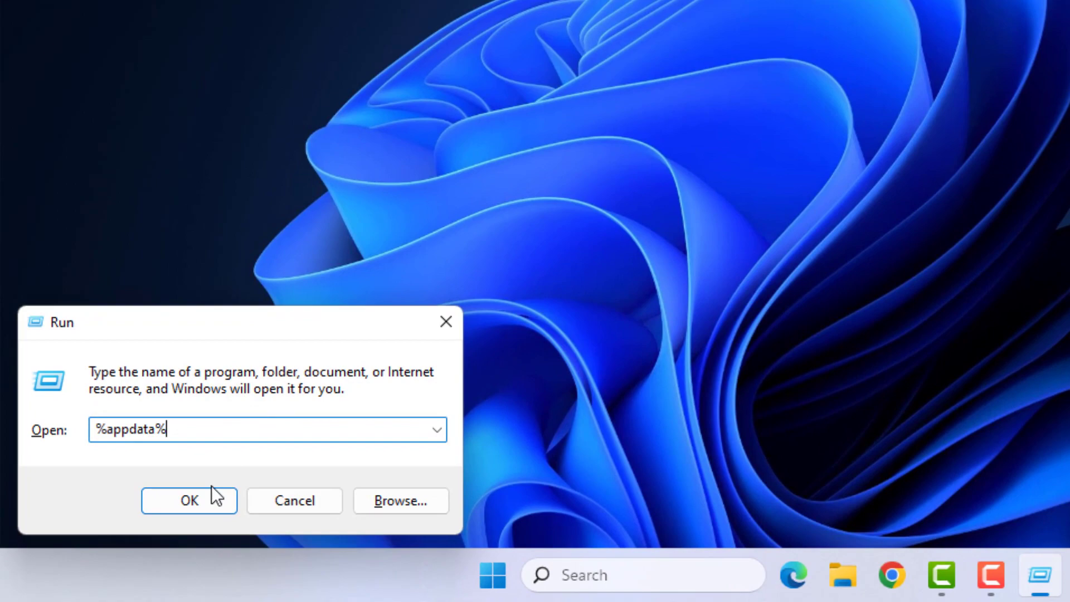
Open %appdata% from Run and delete the EADesktop folder
click(189, 501)
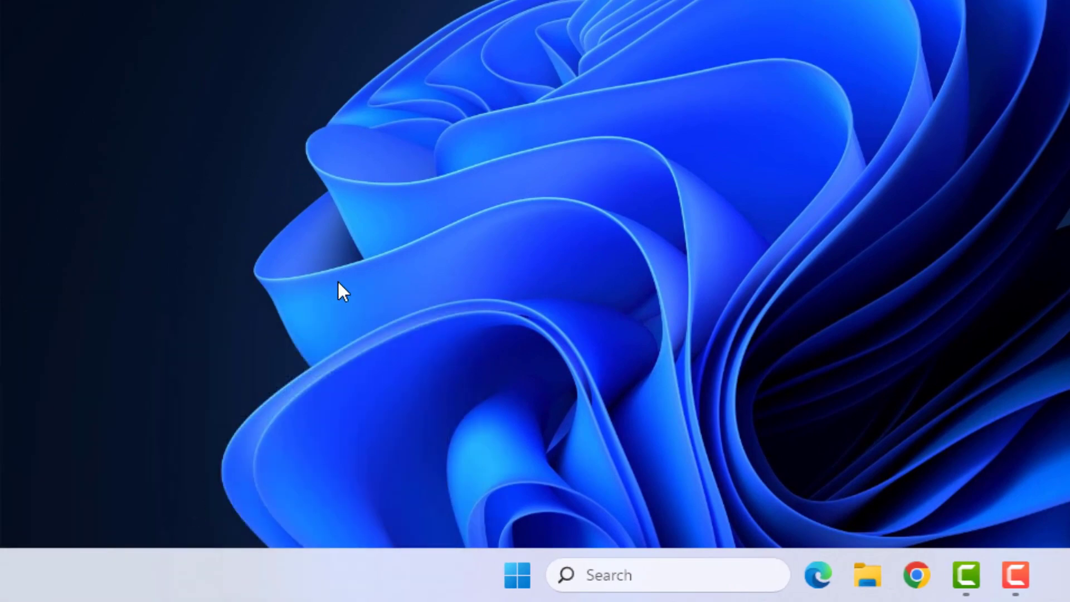
click(868, 575)
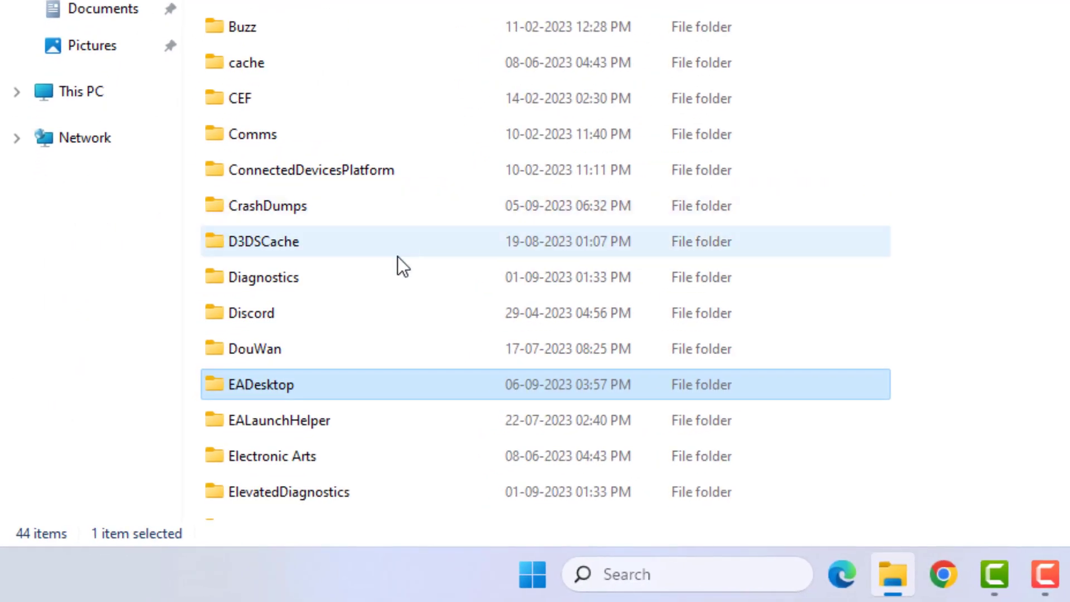
click(280, 384)
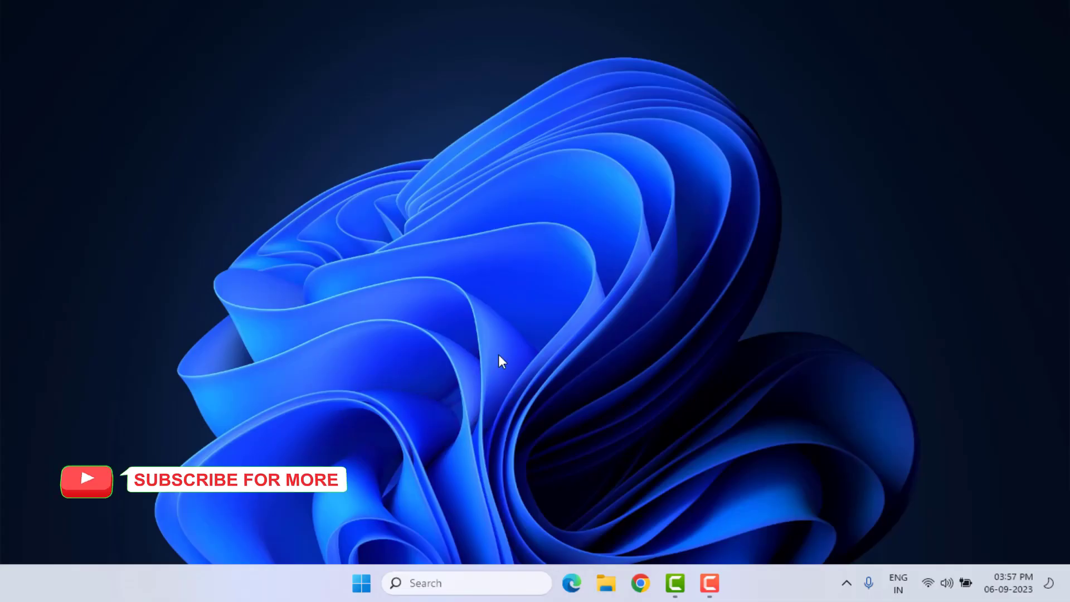
Open Settings to the Date & time page under Time & language
click(361, 583)
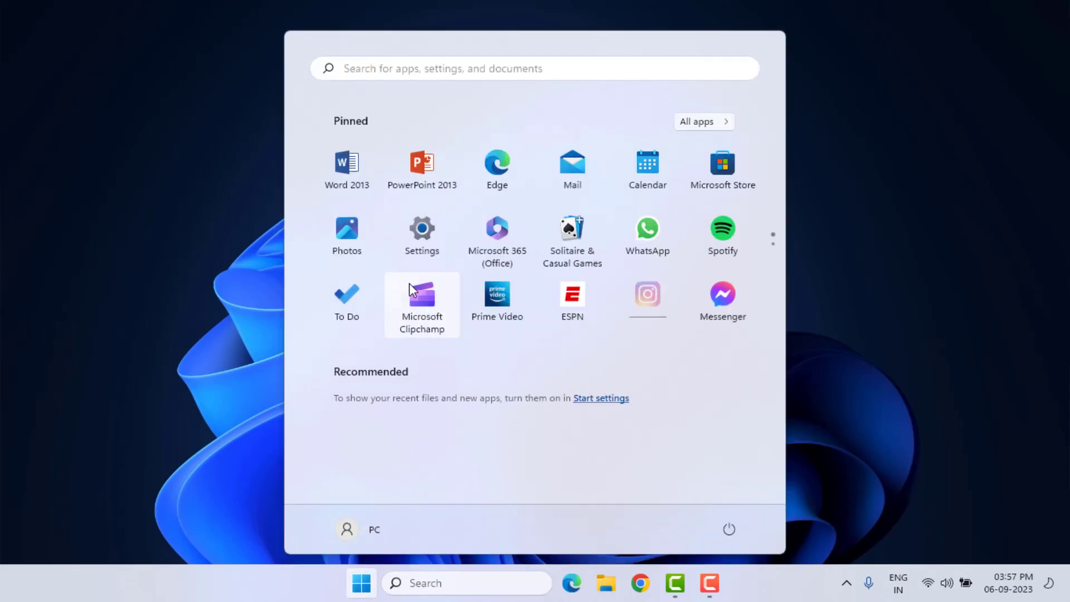
click(422, 227)
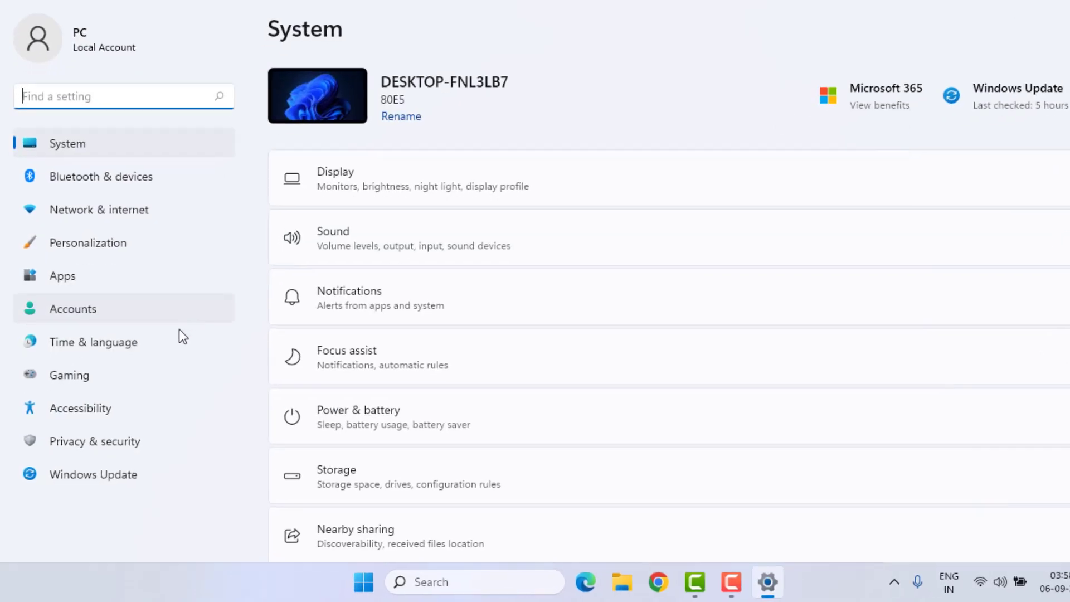
click(93, 342)
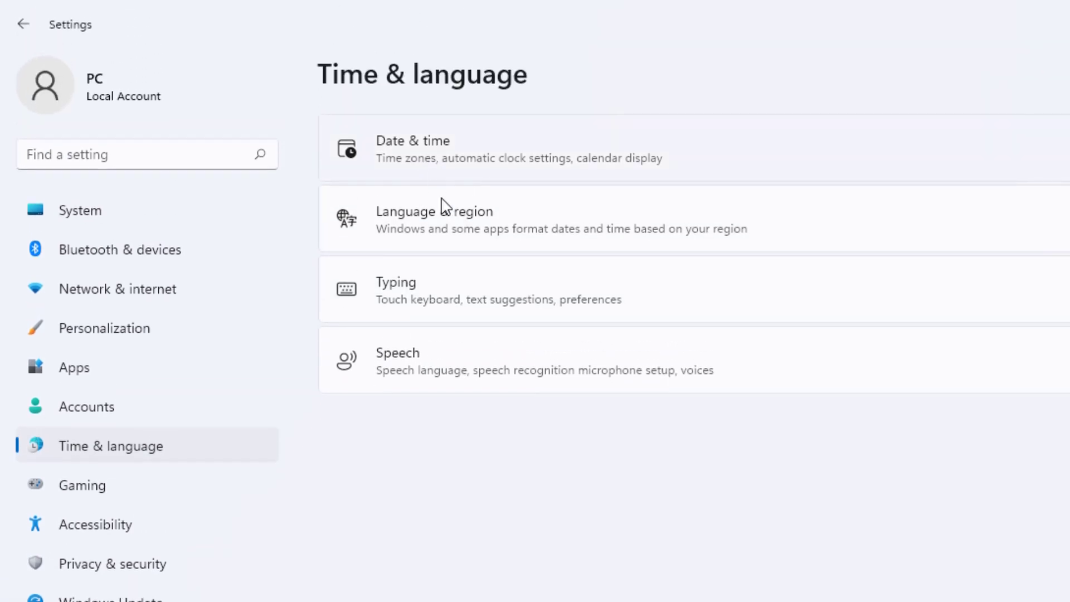
click(413, 148)
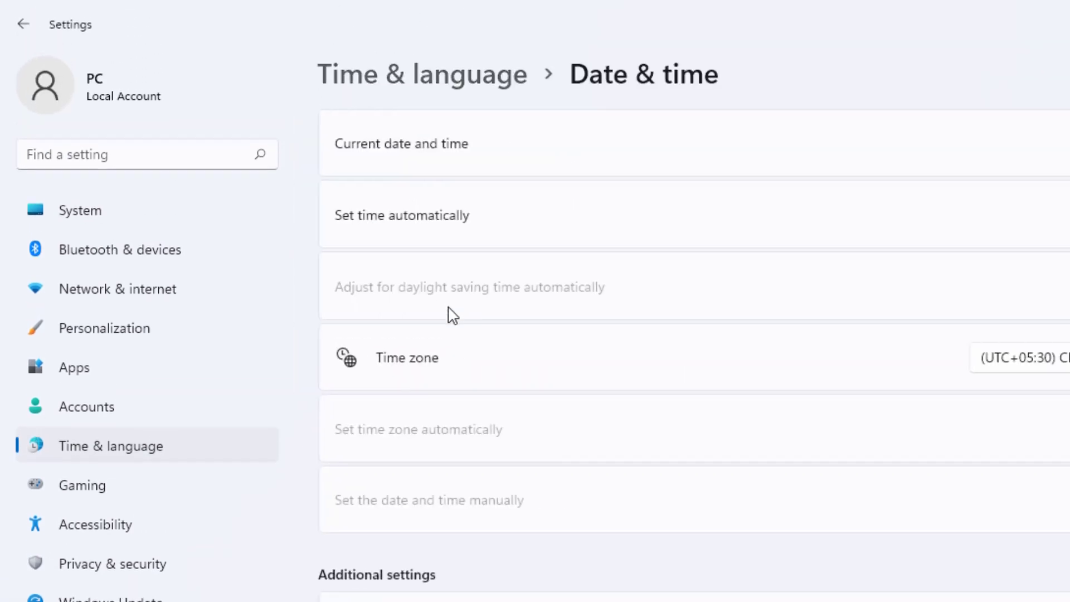